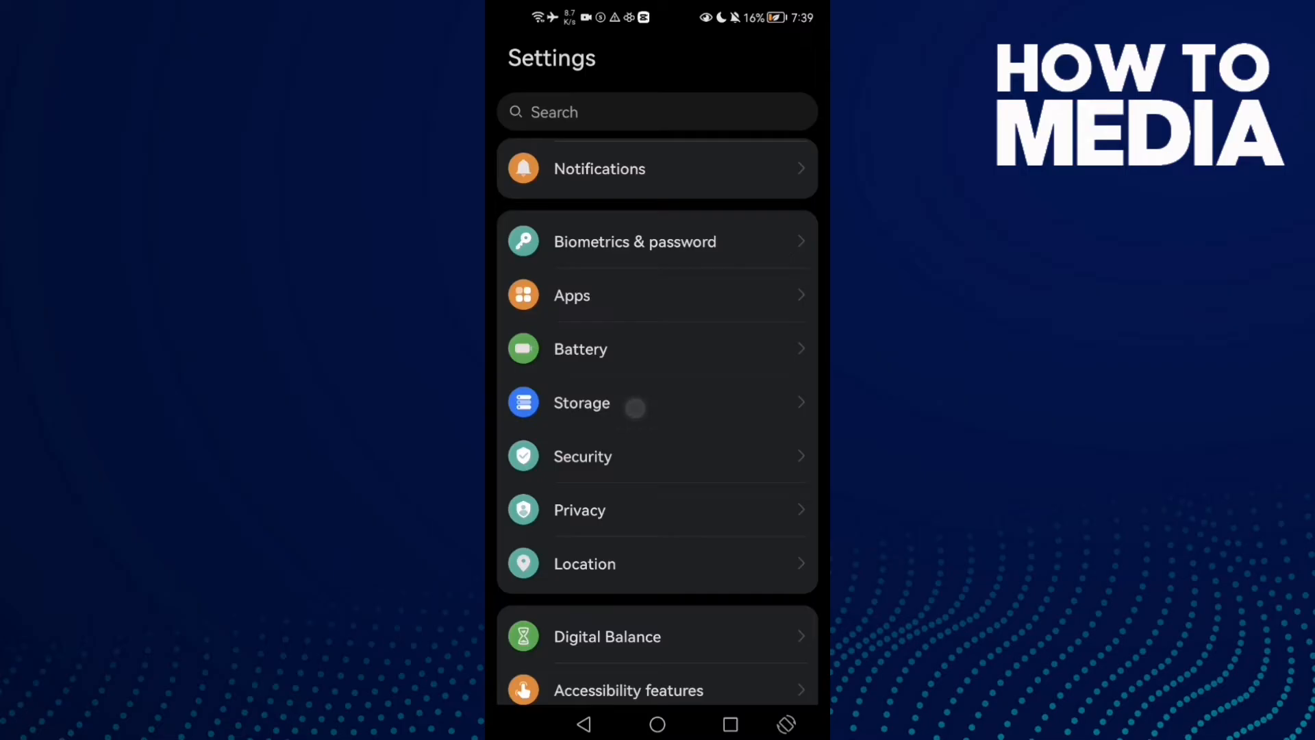
Go to the Storage page showing 79% used, 102.17 GB of 128 GB.
left_click(581, 403)
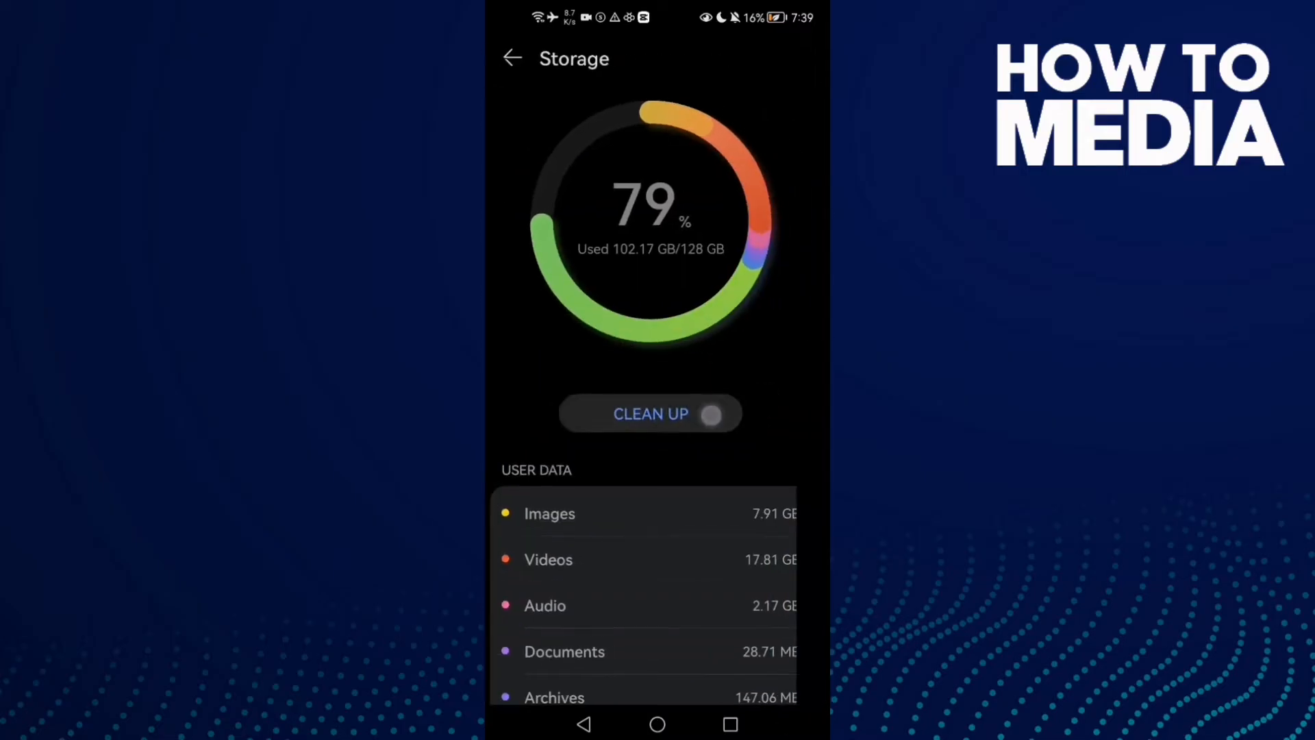
Run Clean up to list junk files with internal storage and cached junk selected.
left_click(649, 412)
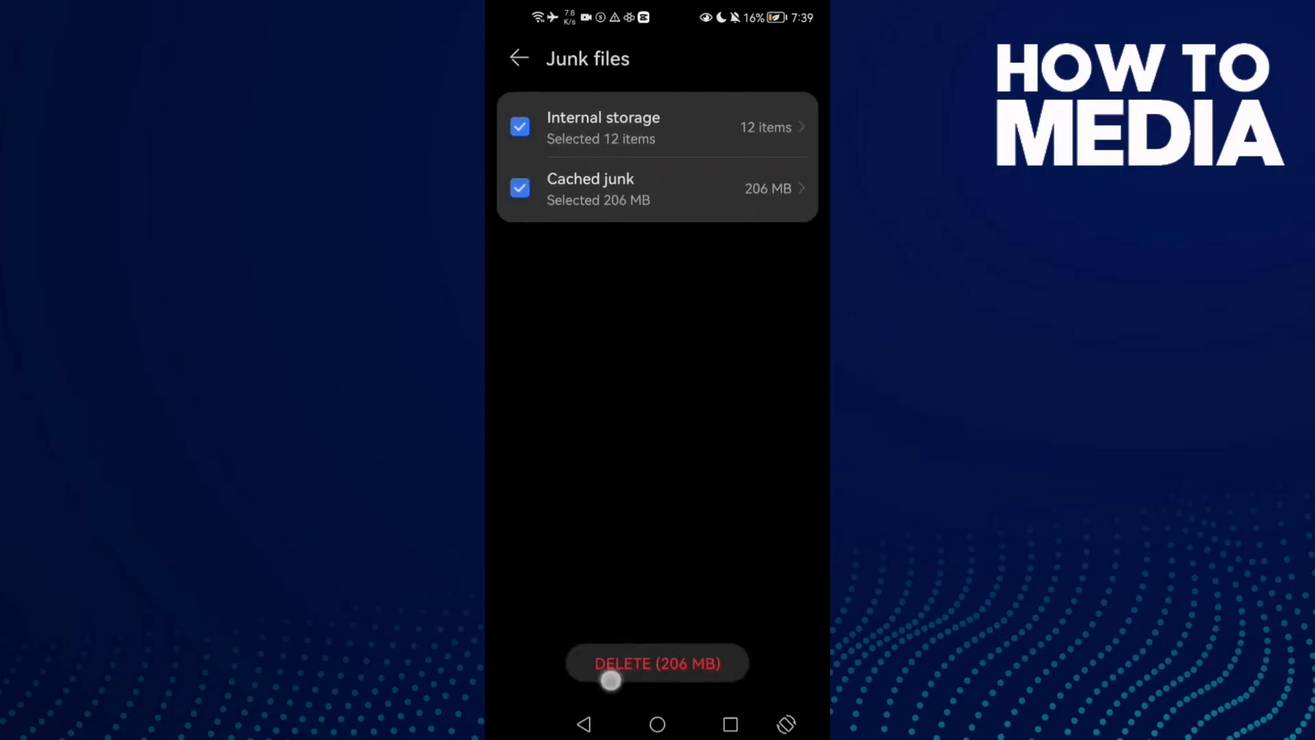
Delete the 206 MB of selected junk files and return to the home screen.
left_click(656, 663)
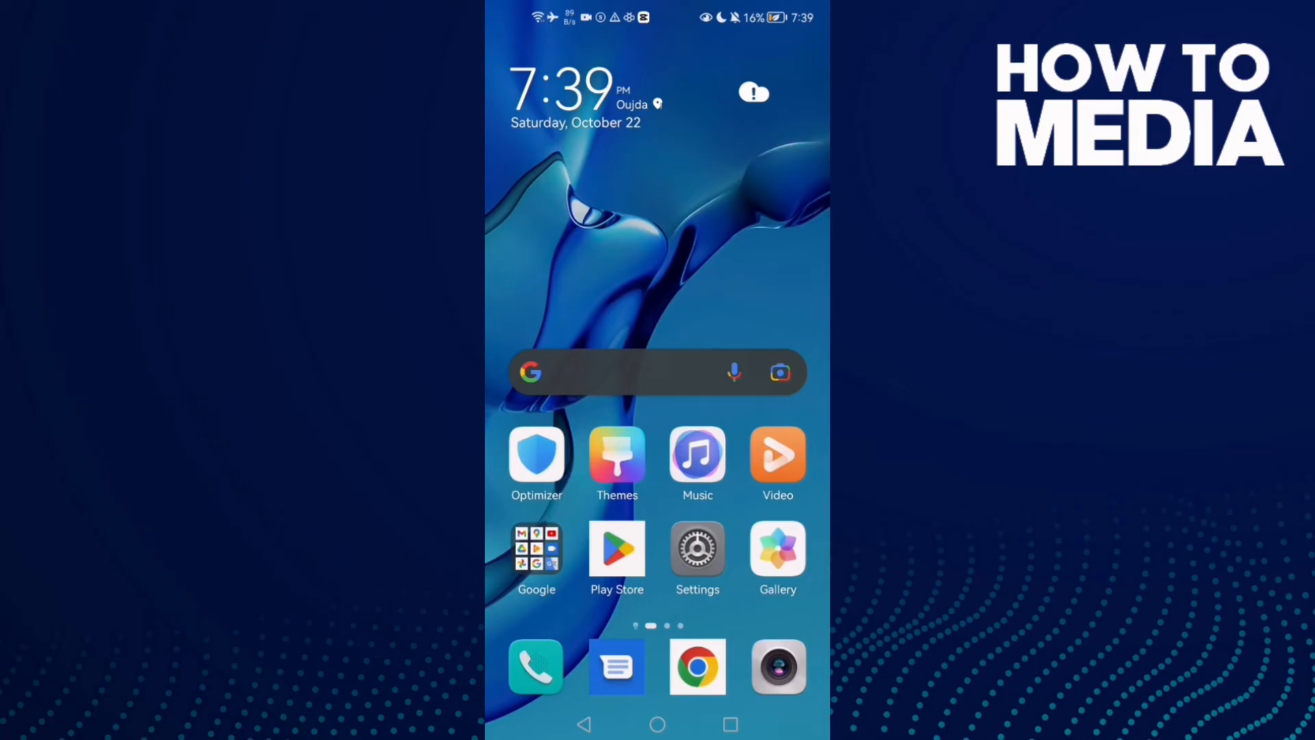
Relaunch the Settings app from the home screen and scroll through its categories.
left_click(697, 551)
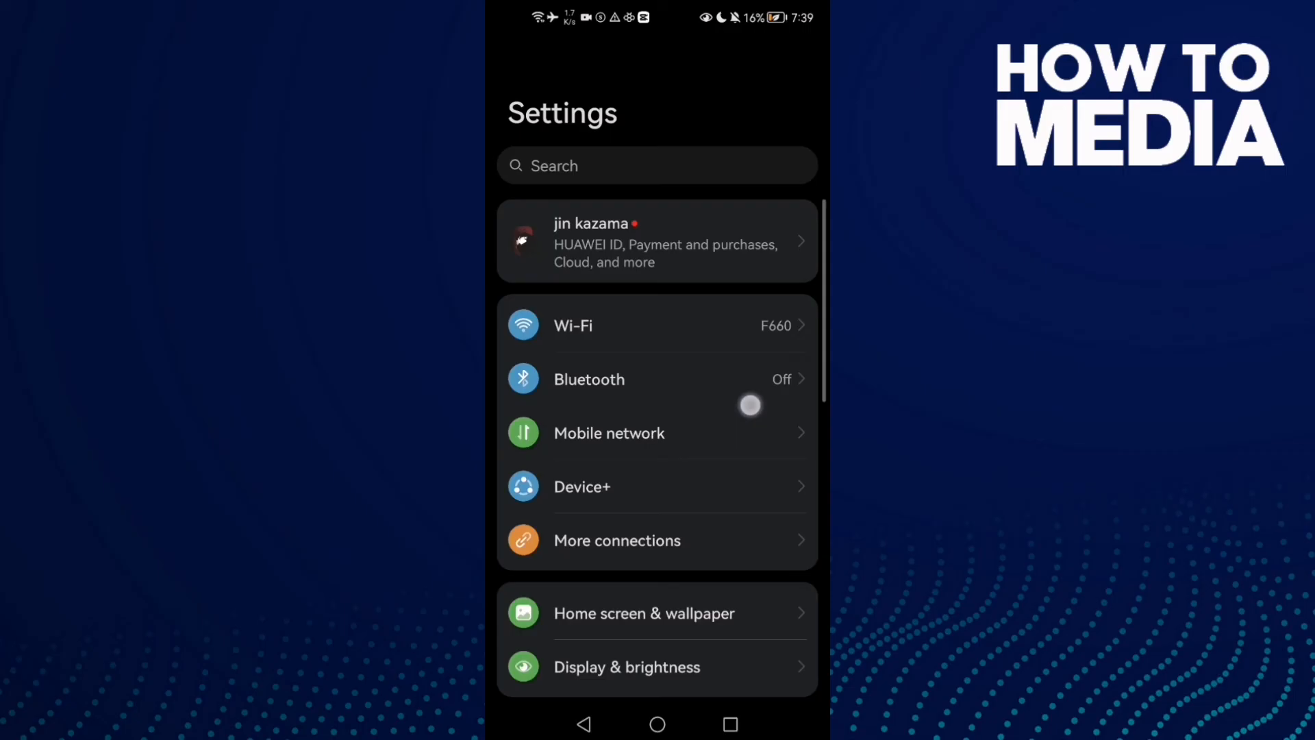
scroll("down", 3)
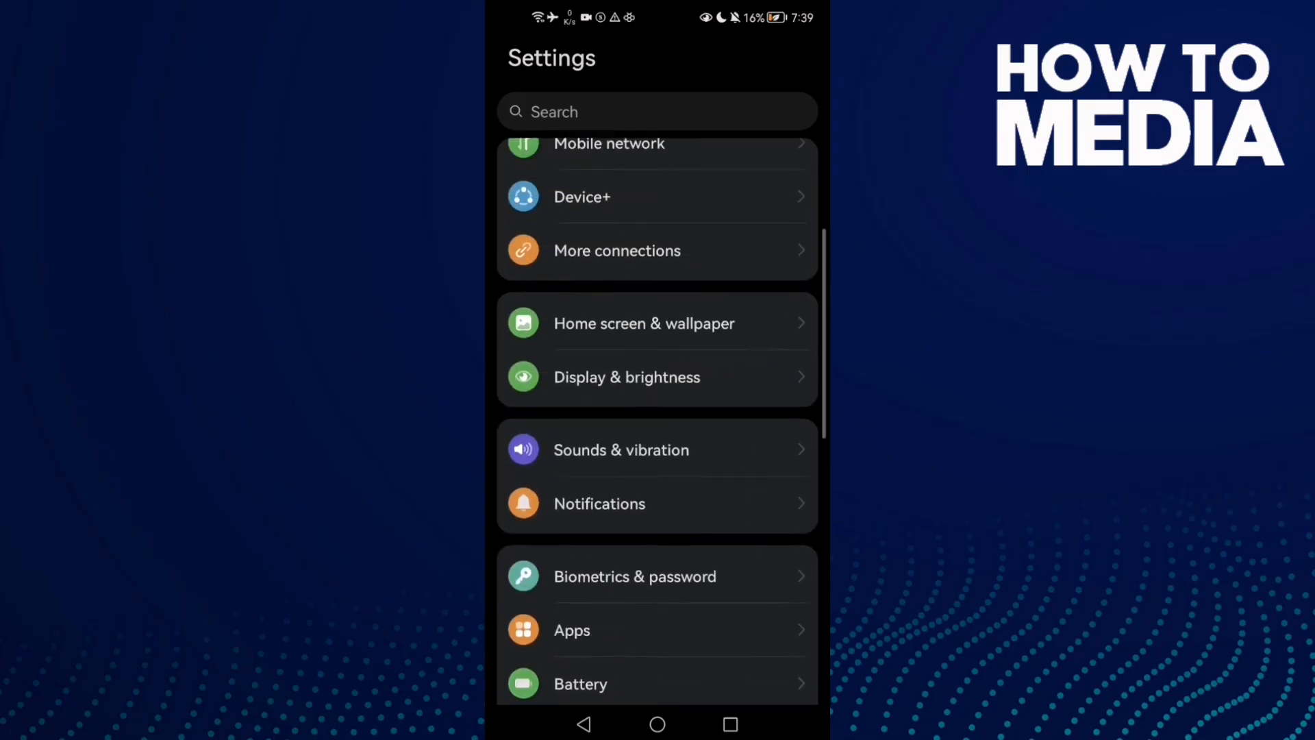
scroll("down", 3)
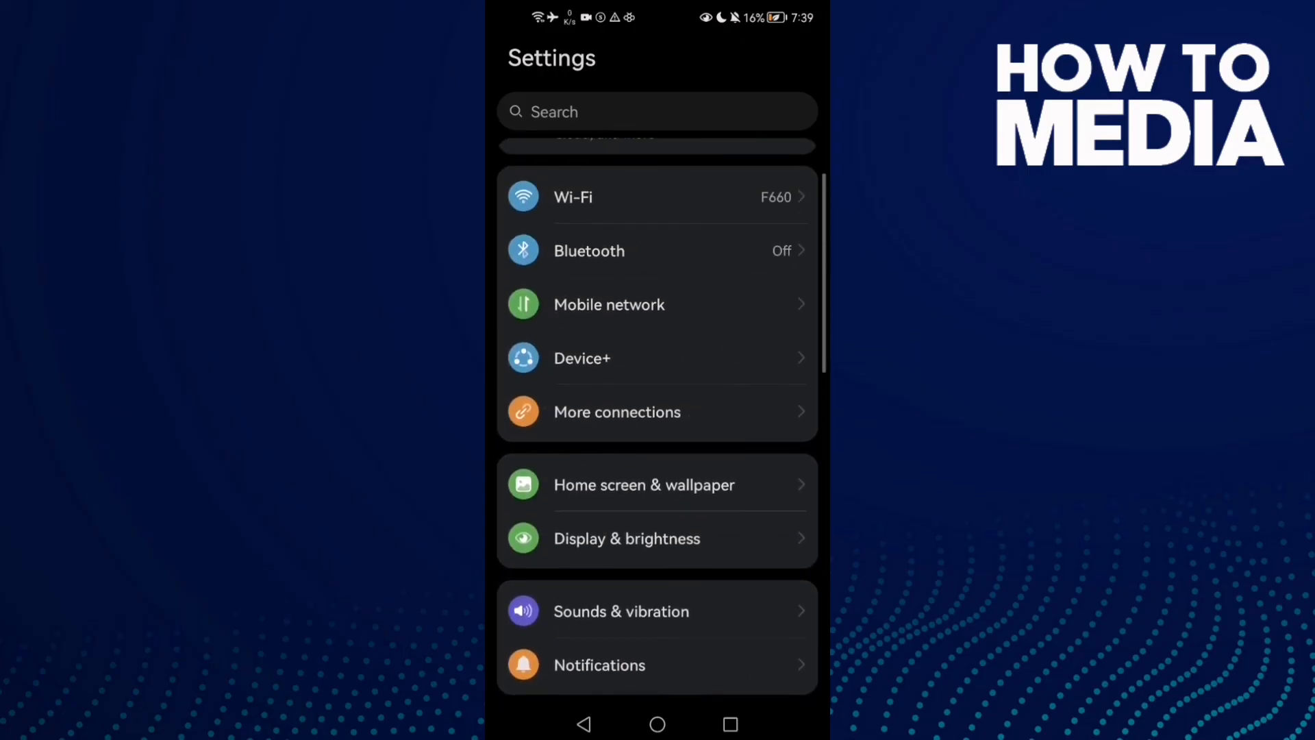